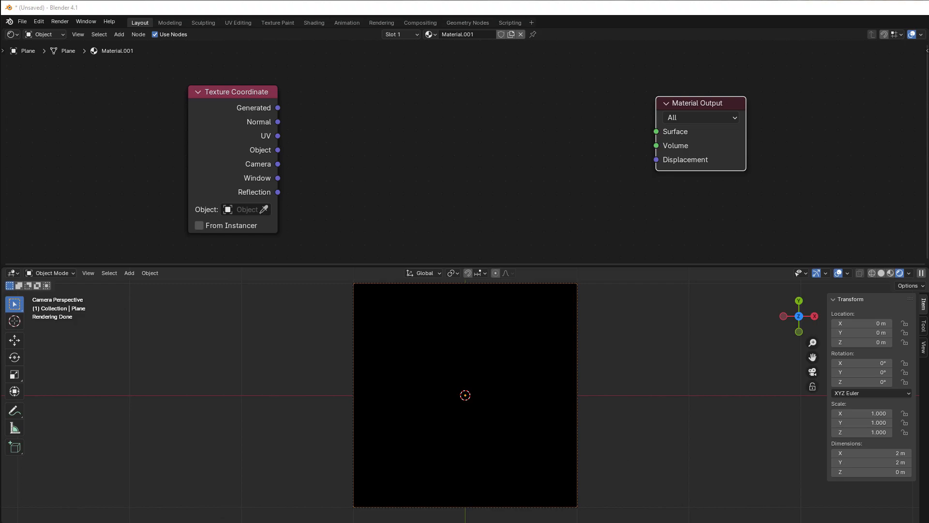
{"action": "mouse_move", "coordinate": [378, 153]}
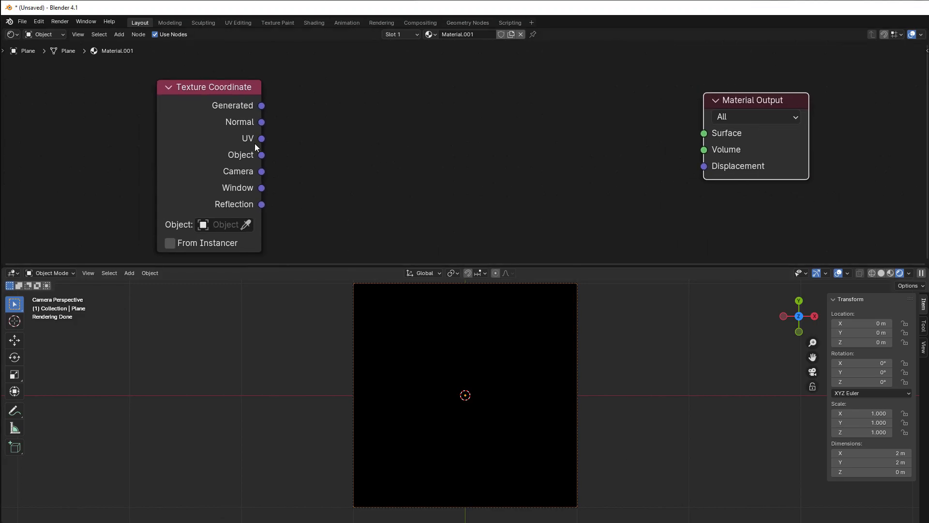
{"action": "mouse_move", "coordinate": [359, 149]}
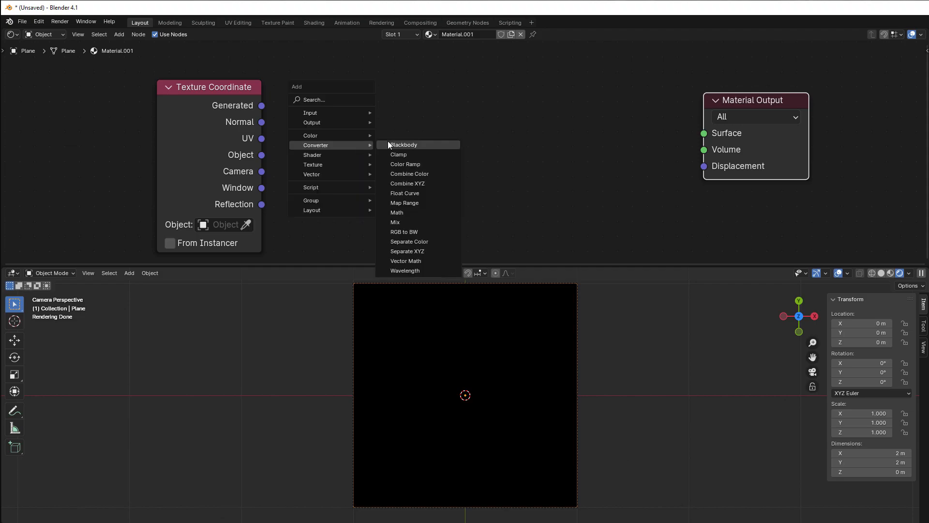
{"action": "mouse_move", "coordinate": [403, 231]}
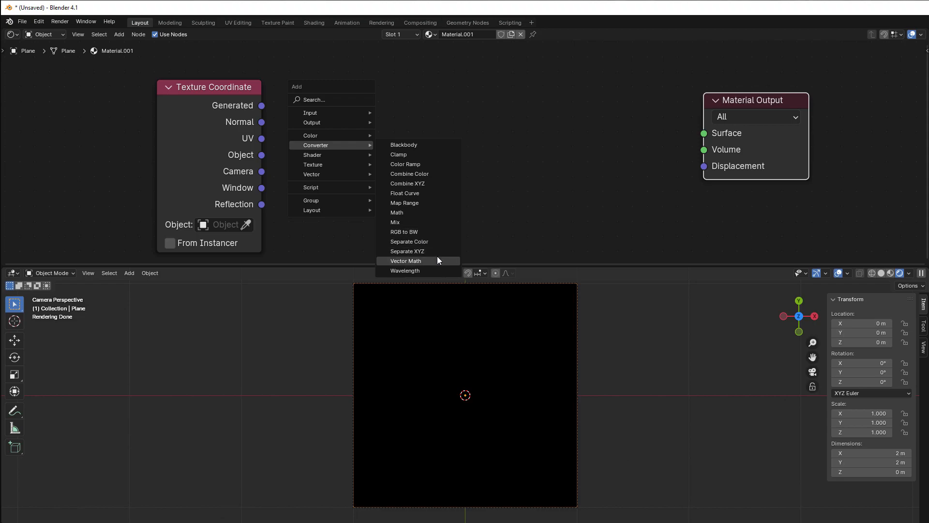
Add a Separate XYZ node so UV X drives Surface as a horizontal gradient
{"action": "left_click", "coordinate": [407, 251]}
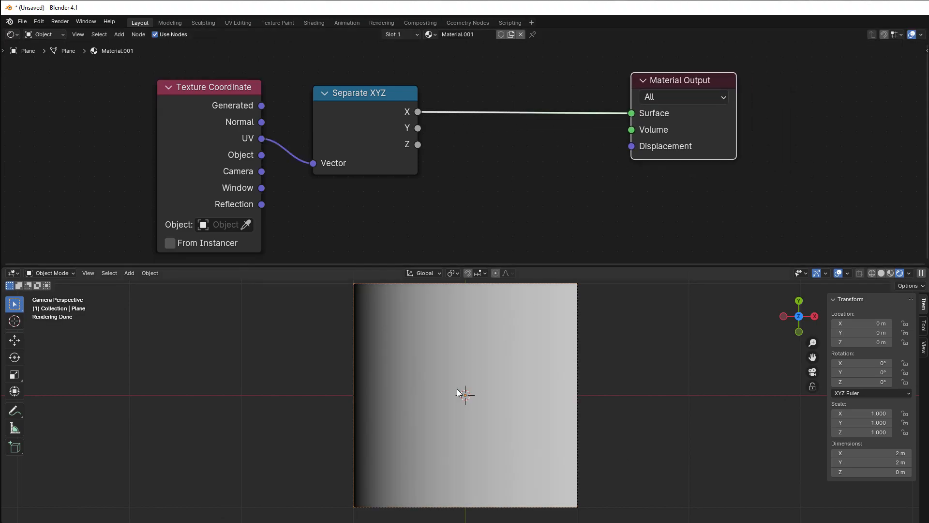
{"action": "mouse_move", "coordinate": [457, 421]}
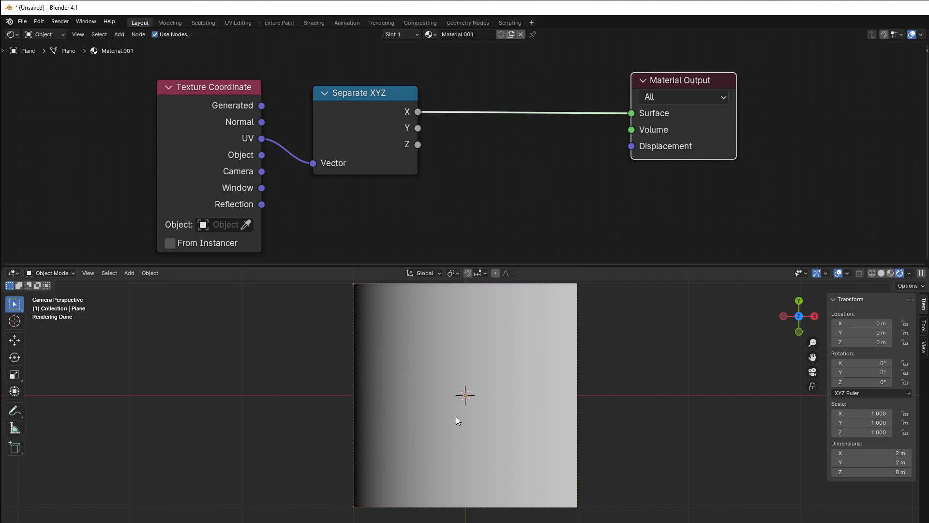
{"action": "mouse_move", "coordinate": [467, 158]}
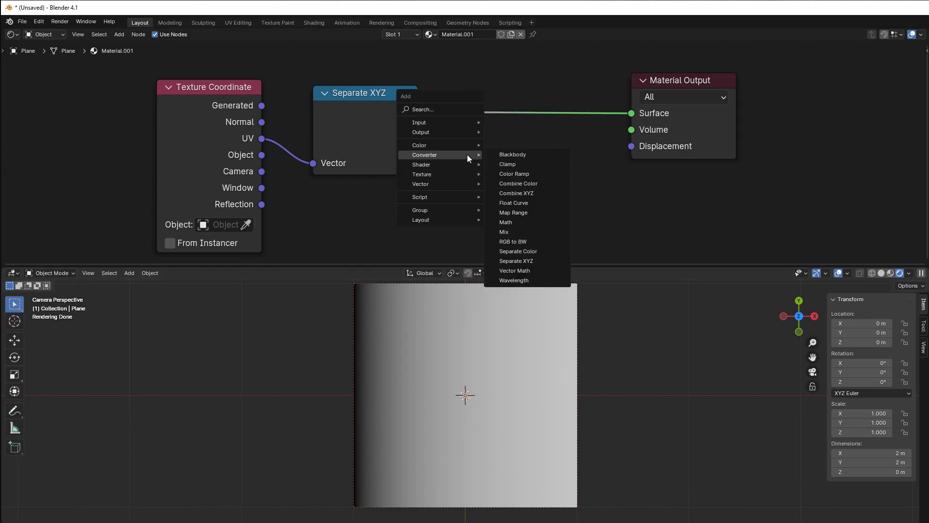
Add a Math node, default Add, and show its operation list
{"action": "left_click", "coordinate": [506, 221]}
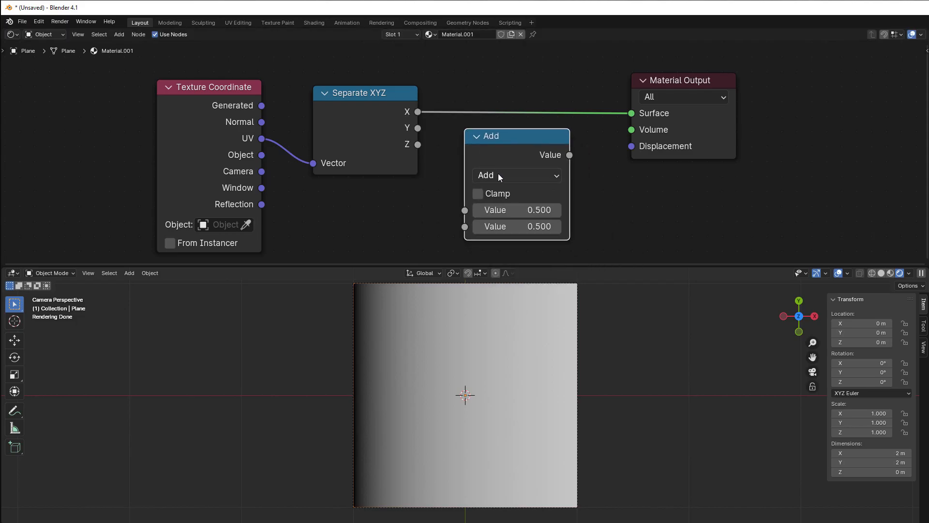
{"action": "left_click", "coordinate": [515, 174]}
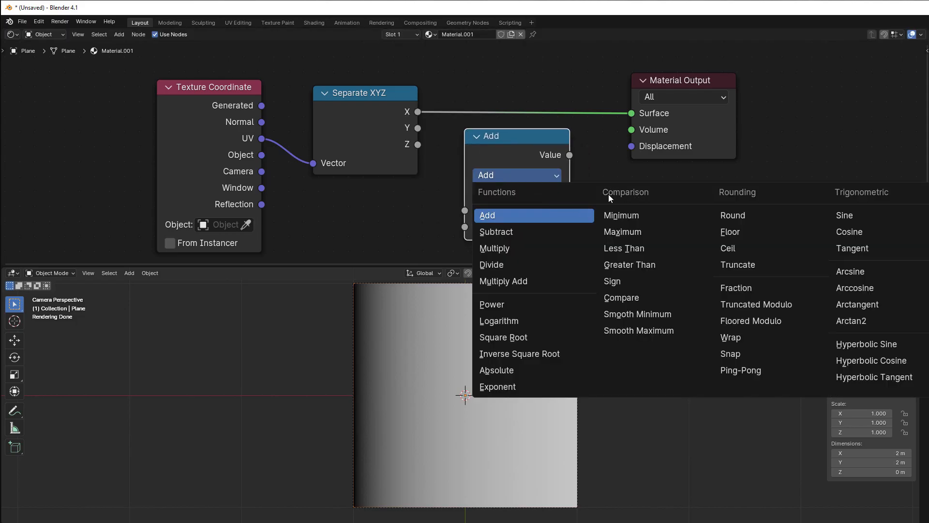
{"action": "mouse_move", "coordinate": [631, 199]}
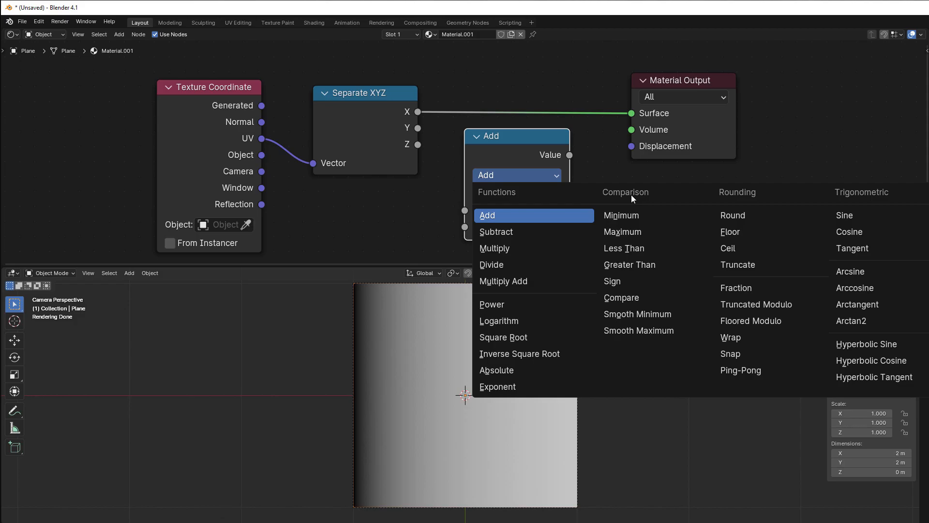
{"action": "mouse_move", "coordinate": [646, 199]}
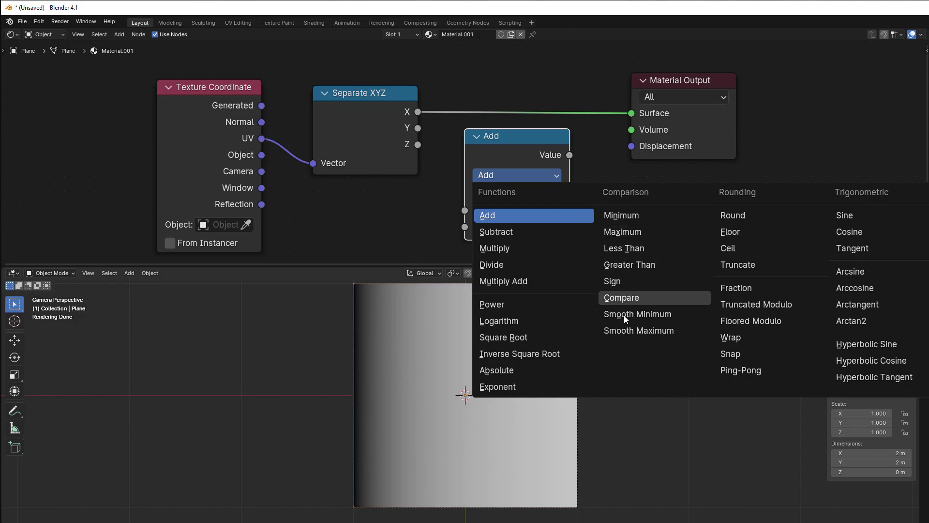
{"action": "mouse_move", "coordinate": [638, 330]}
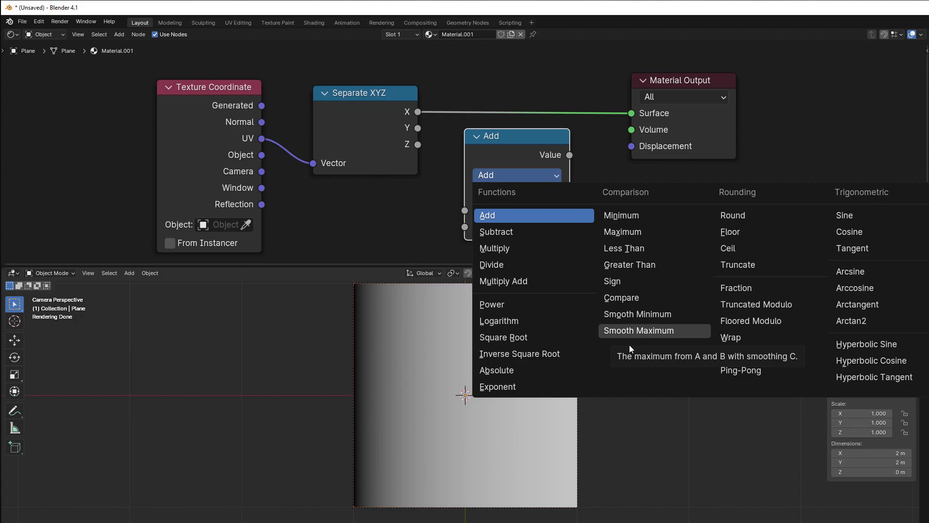
{"action": "mouse_move", "coordinate": [622, 214]}
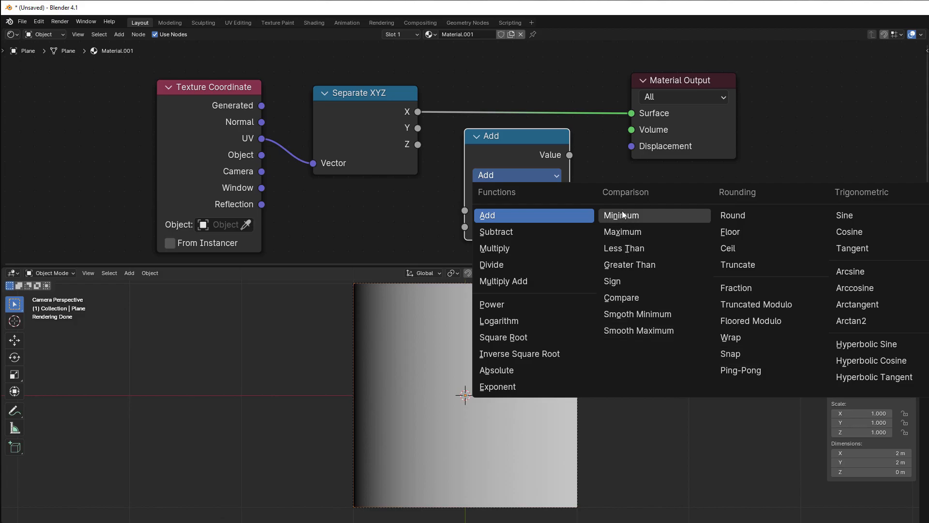
{"action": "mouse_move", "coordinate": [624, 248]}
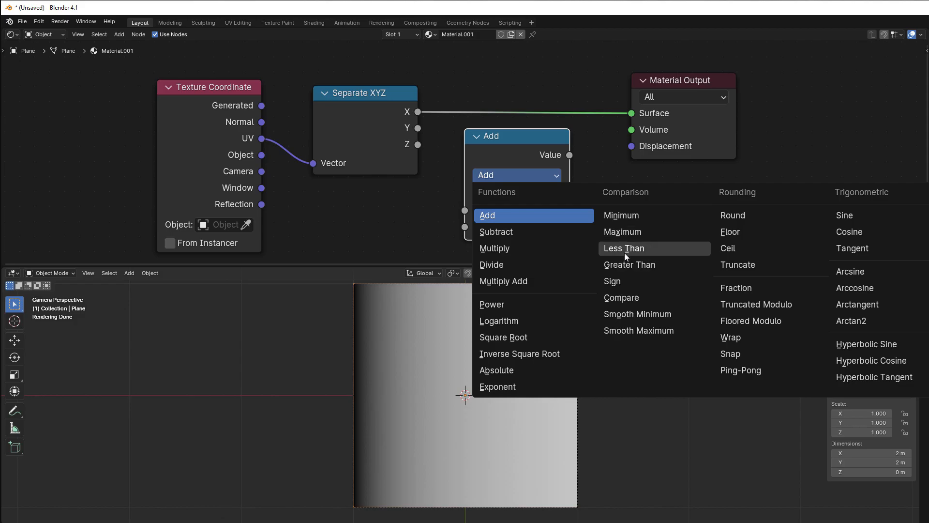
{"action": "mouse_move", "coordinate": [630, 264]}
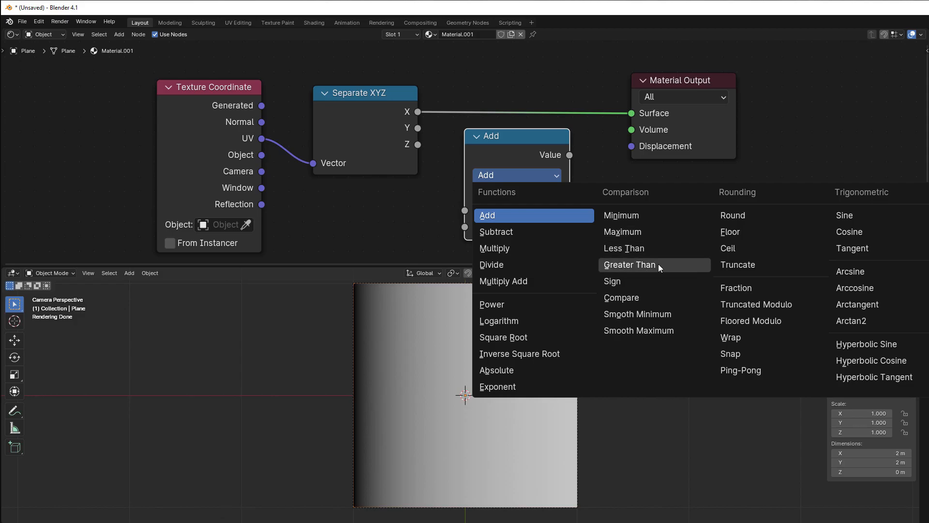
{"action": "mouse_move", "coordinate": [621, 296]}
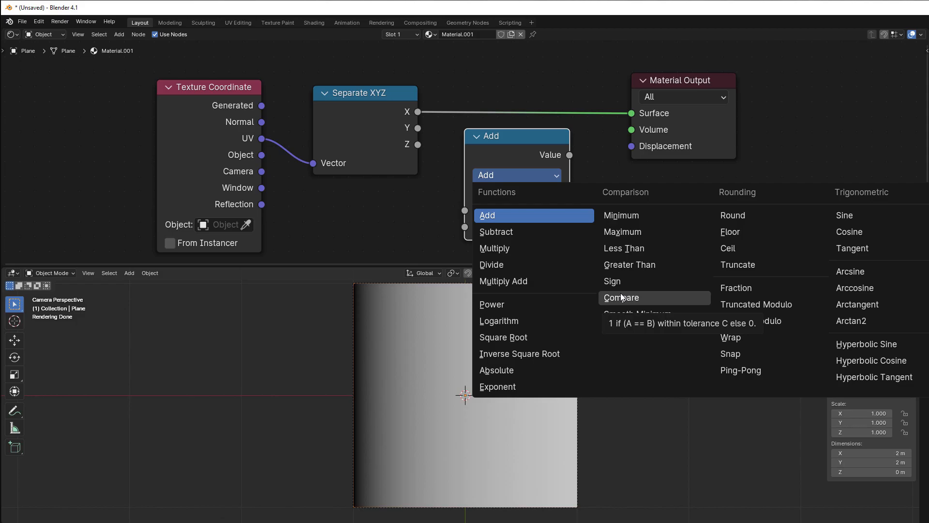
{"action": "mouse_move", "coordinate": [623, 248]}
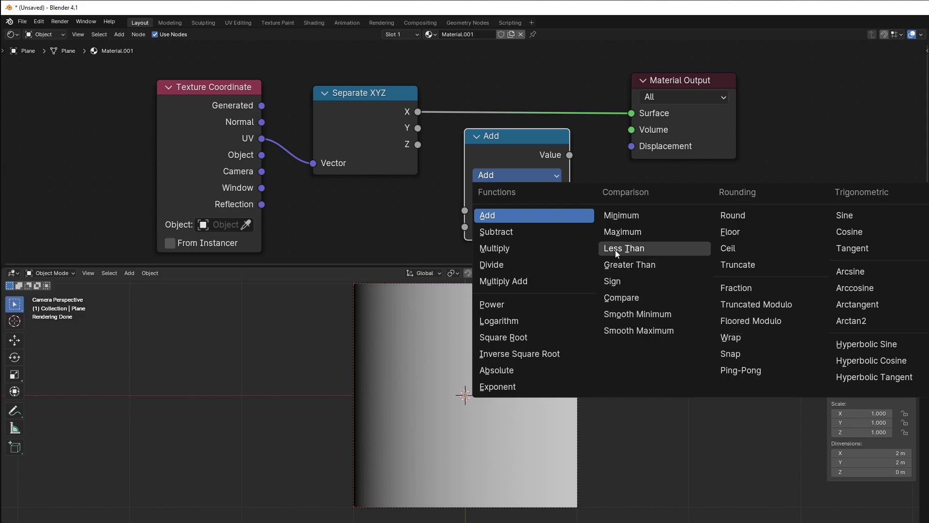
Set the Math node to Less Than 0.5 on X, feeding Surface
{"action": "left_click", "coordinate": [623, 248]}
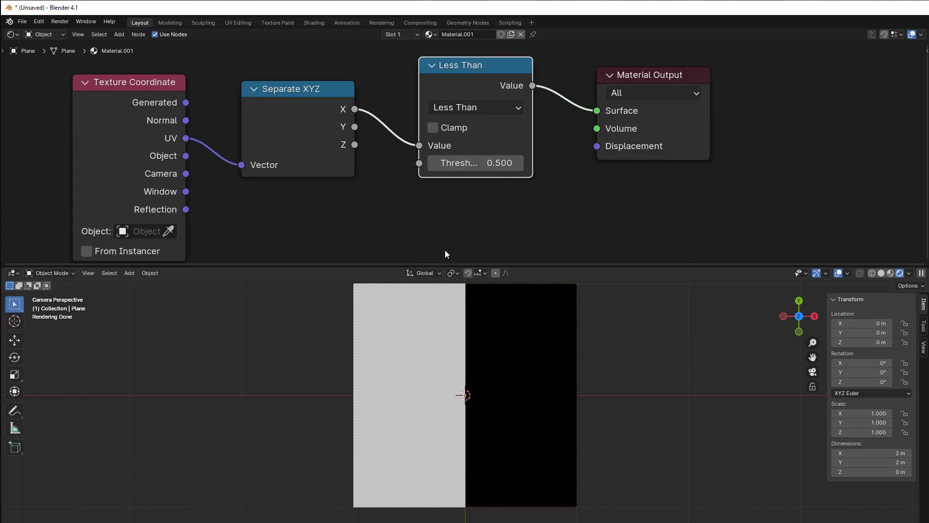
{"action": "mouse_move", "coordinate": [495, 404]}
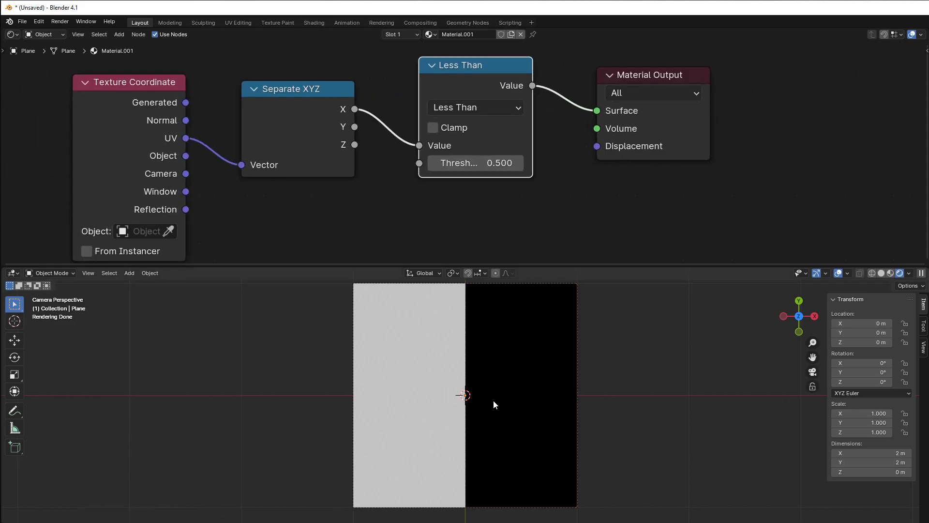
{"action": "mouse_move", "coordinate": [380, 357]}
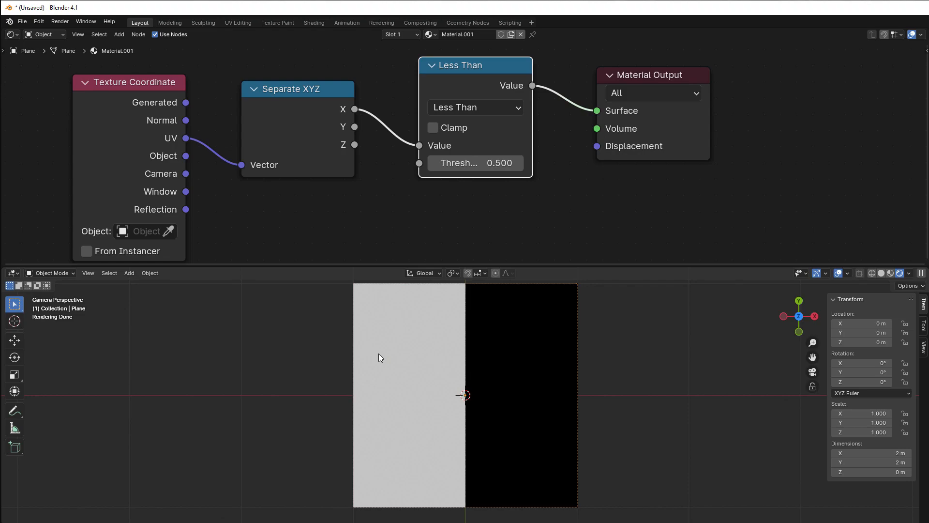
{"action": "mouse_move", "coordinate": [394, 386]}
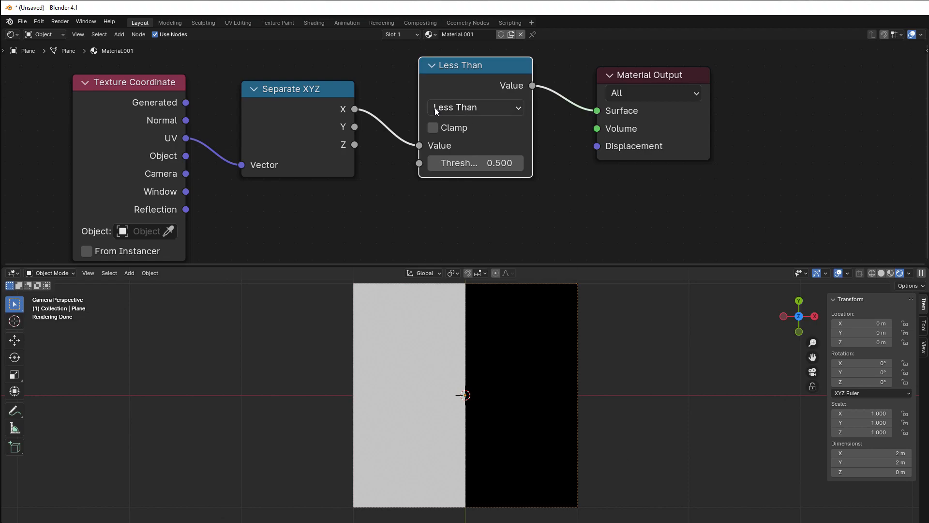
{"action": "mouse_move", "coordinate": [474, 107]}
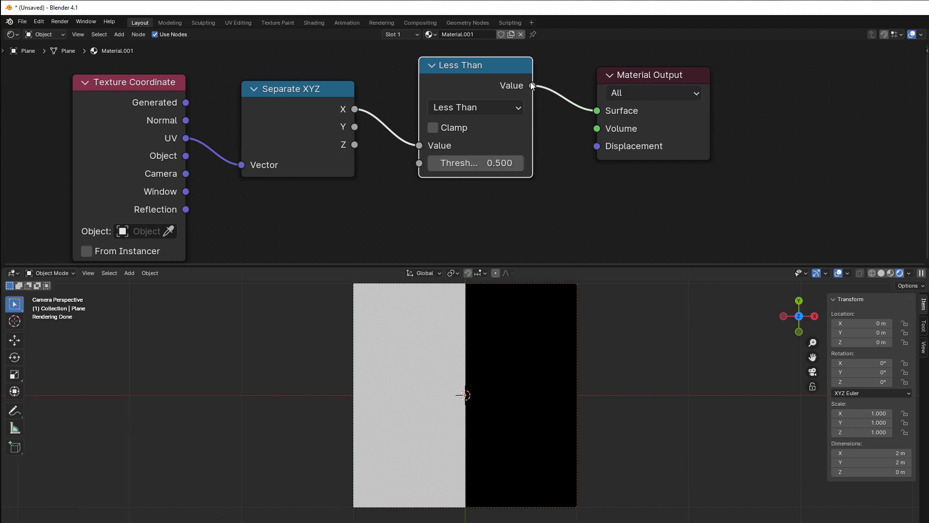
{"action": "mouse_move", "coordinate": [507, 177]}
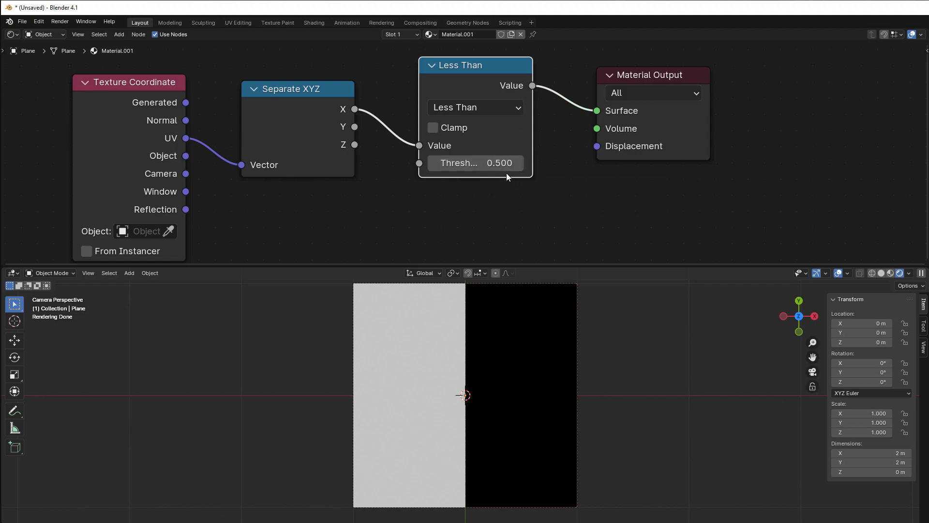
{"action": "mouse_move", "coordinate": [490, 196]}
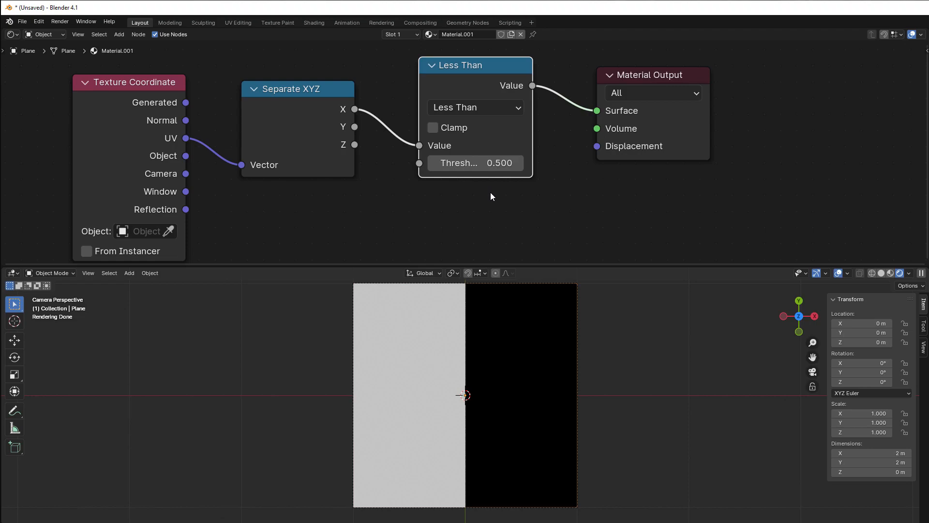
{"action": "mouse_move", "coordinate": [528, 97]}
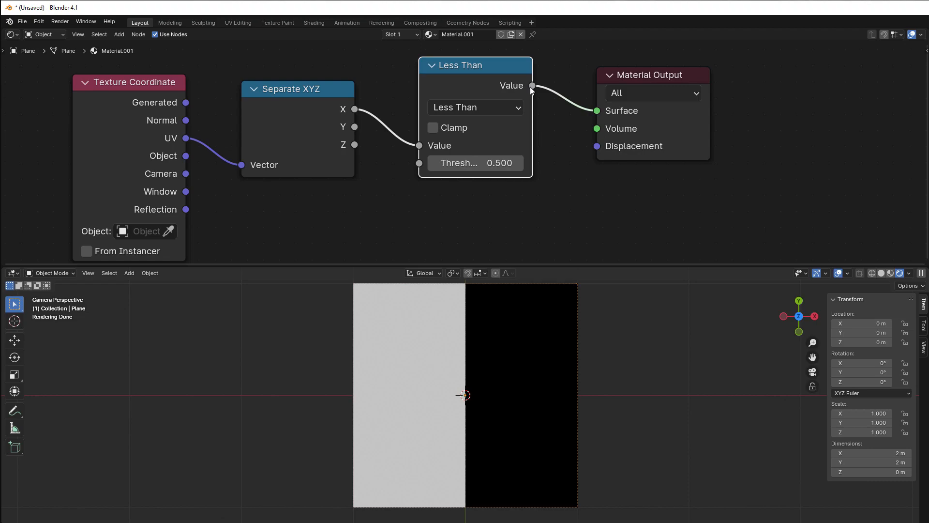
{"action": "mouse_move", "coordinate": [413, 366]}
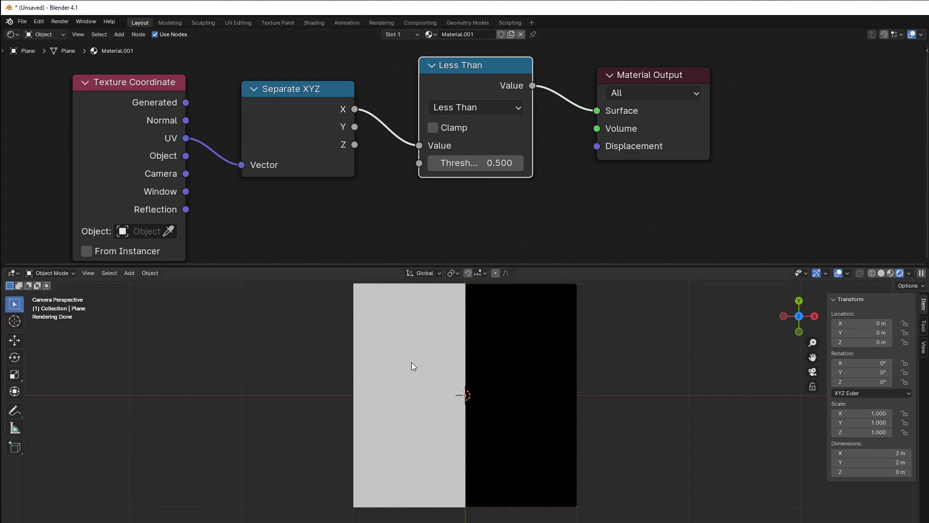
{"action": "mouse_move", "coordinate": [363, 358]}
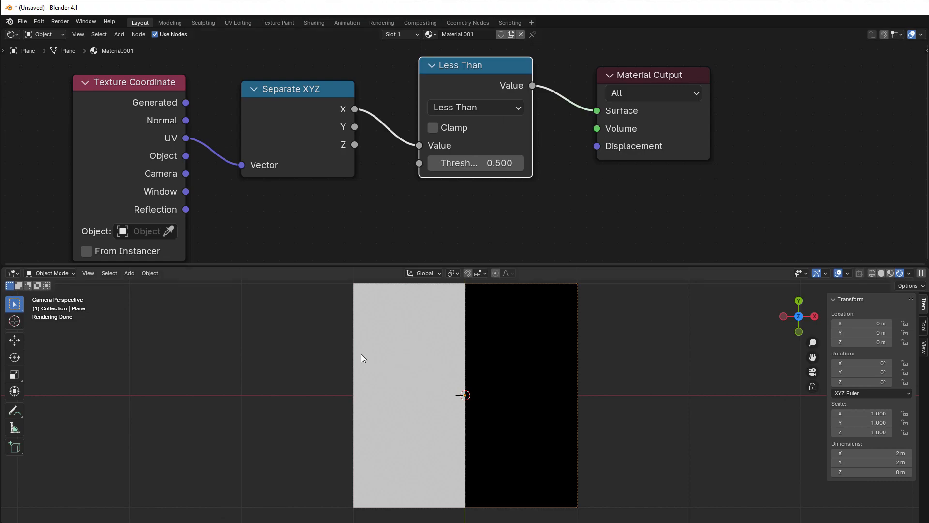
{"action": "mouse_move", "coordinate": [461, 360]}
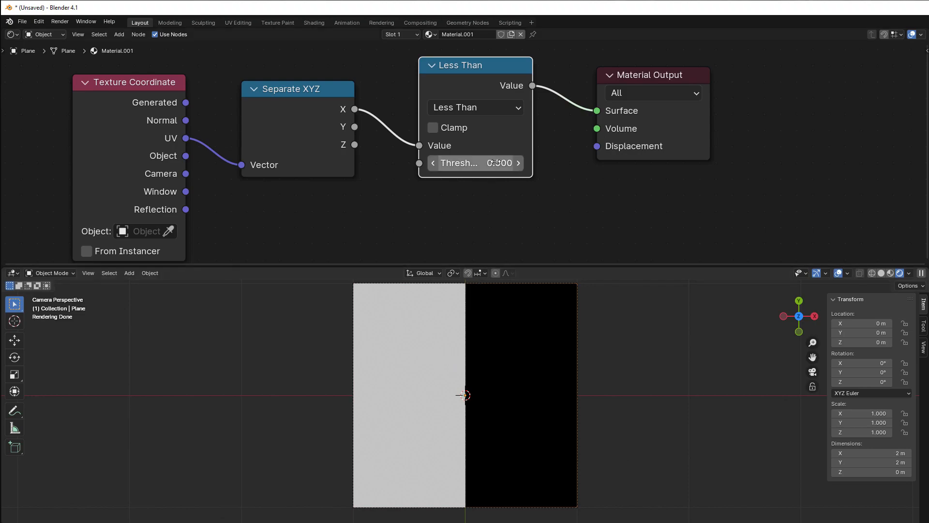
{"action": "left_click", "coordinate": [474, 163]}
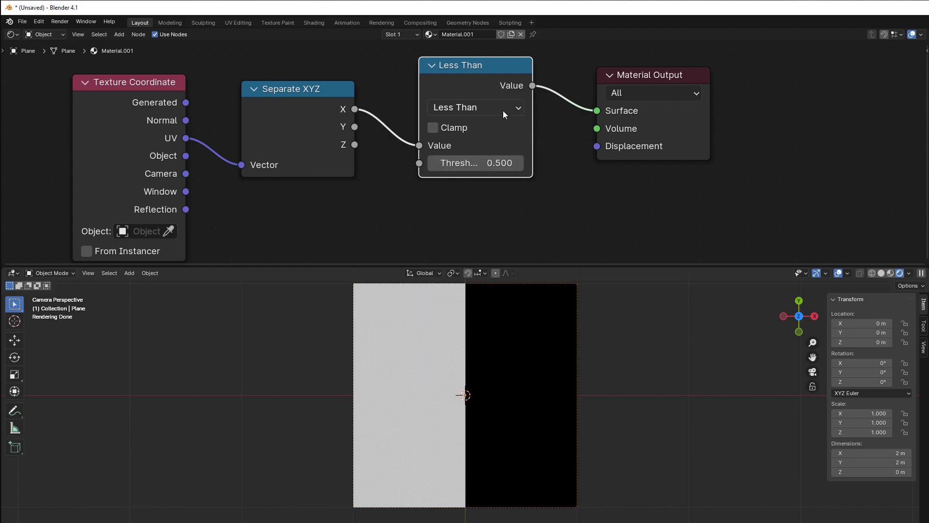
Switch the Math node's operation from Less Than to Greater Than
{"action": "left_click", "coordinate": [474, 107]}
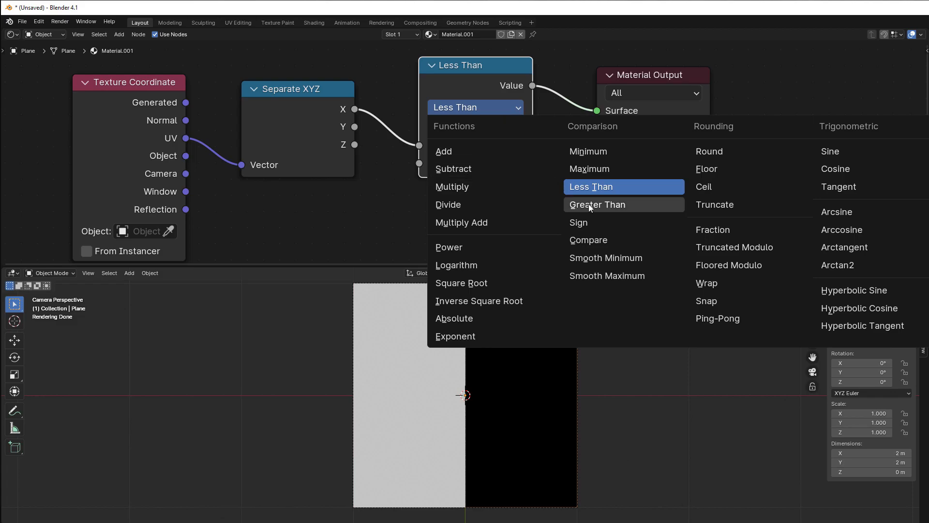
{"action": "left_click", "coordinate": [599, 204]}
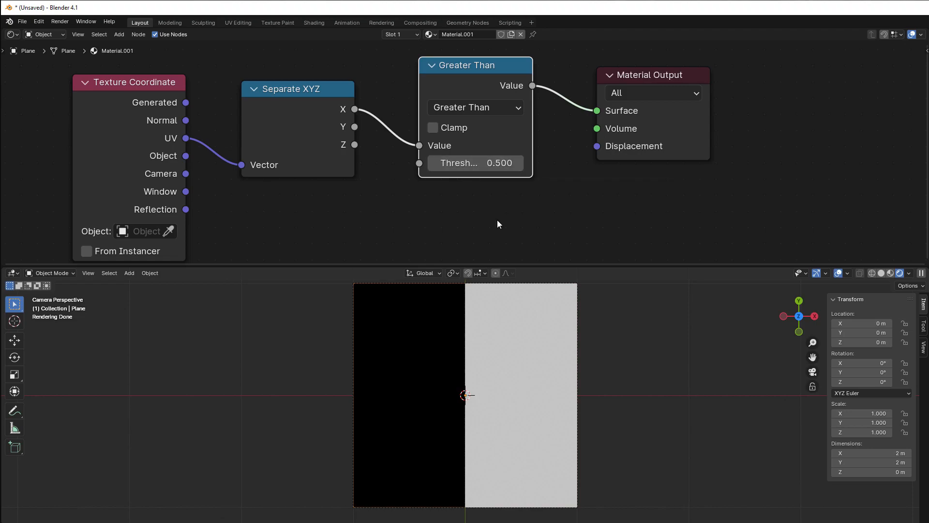
{"action": "mouse_move", "coordinate": [519, 409]}
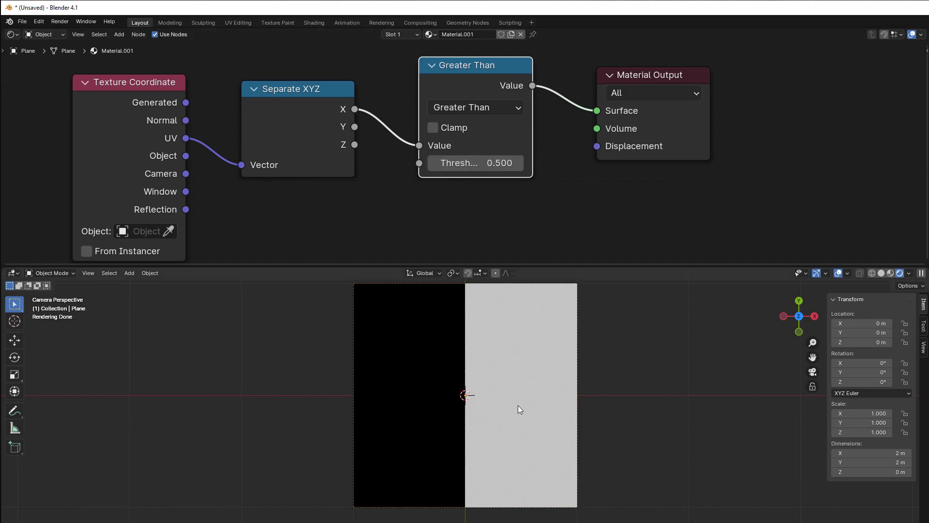
{"action": "mouse_move", "coordinate": [420, 386]}
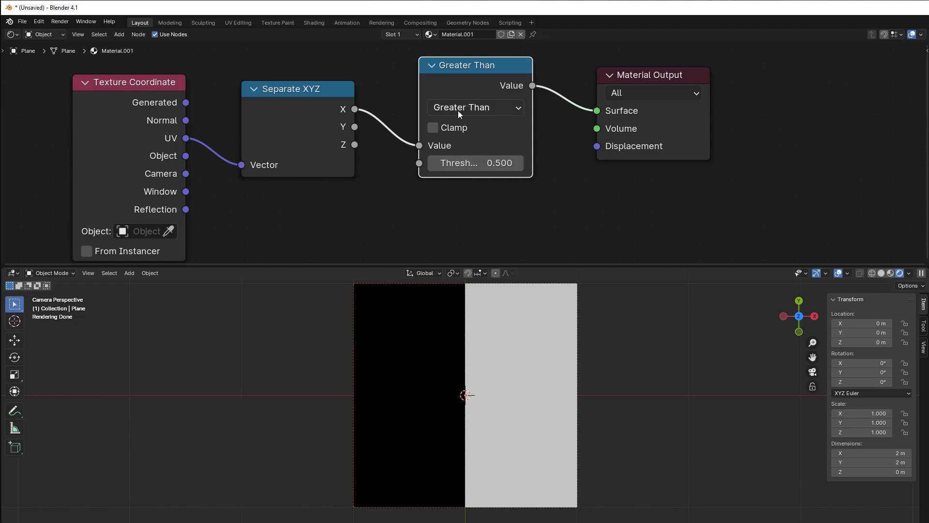
Return the node to Less Than and duplicate it below with Shift+D
{"action": "left_click", "coordinate": [474, 108]}
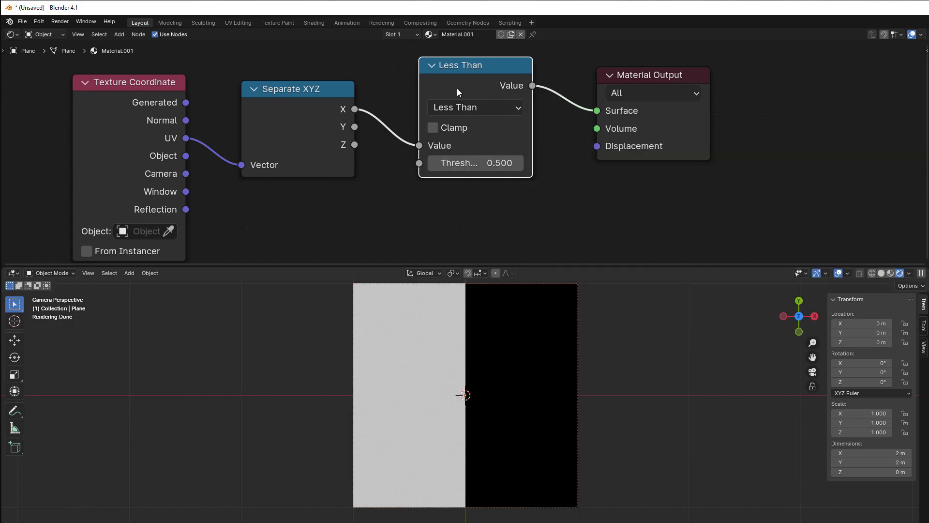
{"action": "key", "text": "shift+d"}
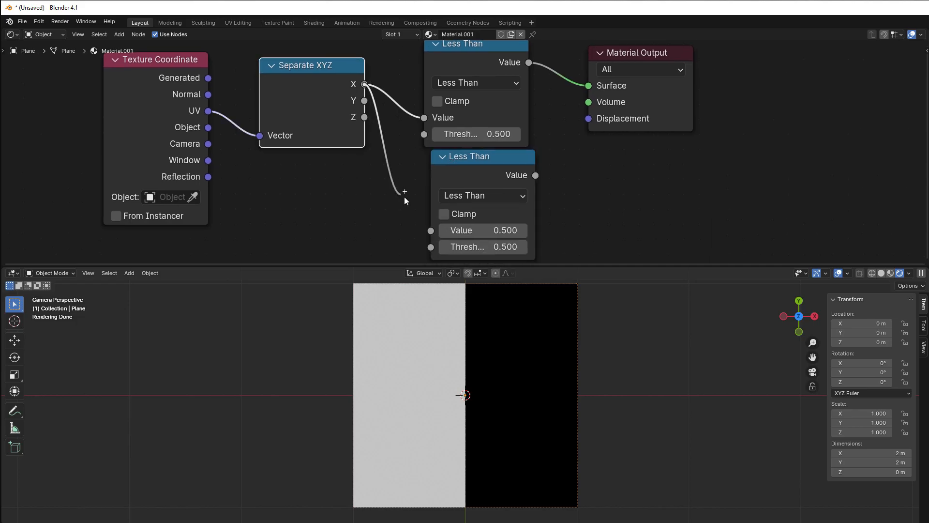
Make the duplicate a Greater Than test on X and set the Less Than threshold to 0.4
{"action": "left_click", "coordinate": [476, 83]}
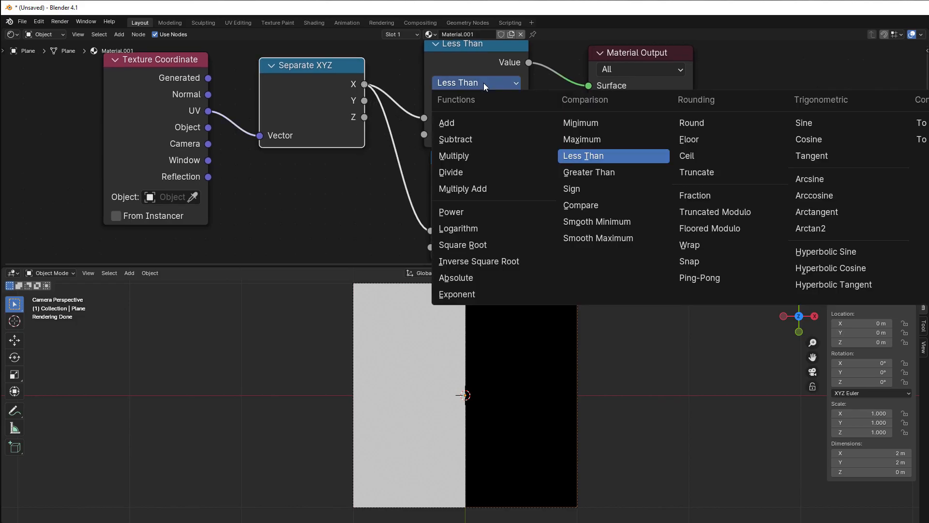
{"action": "left_click", "coordinate": [584, 155]}
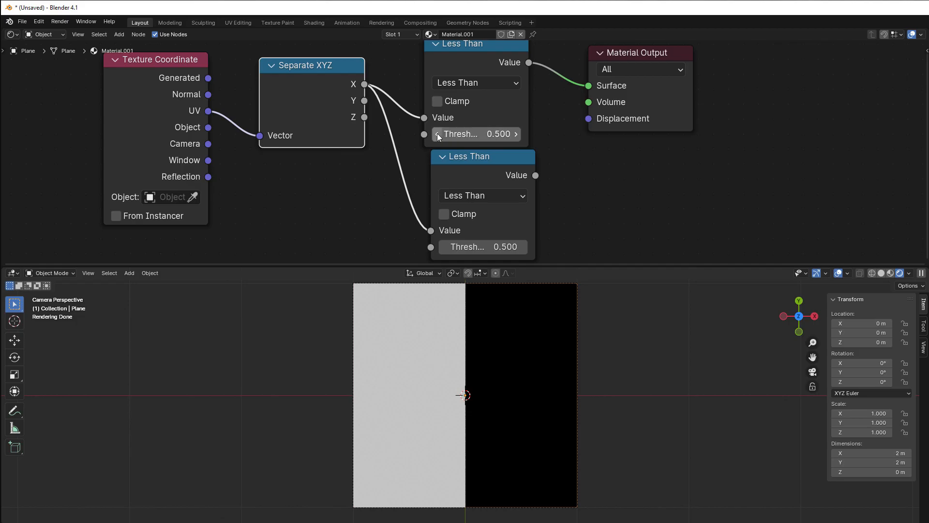
{"action": "left_click", "coordinate": [482, 195]}
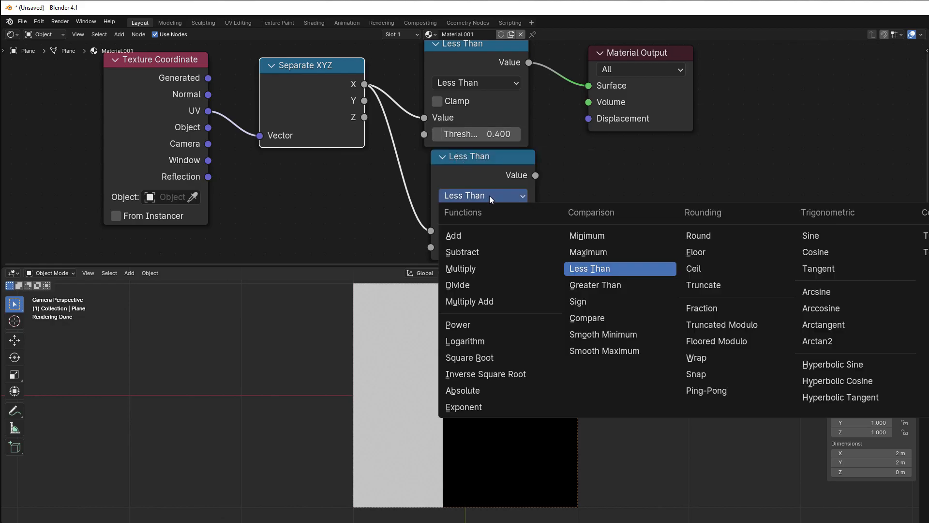
{"action": "left_click", "coordinate": [595, 285]}
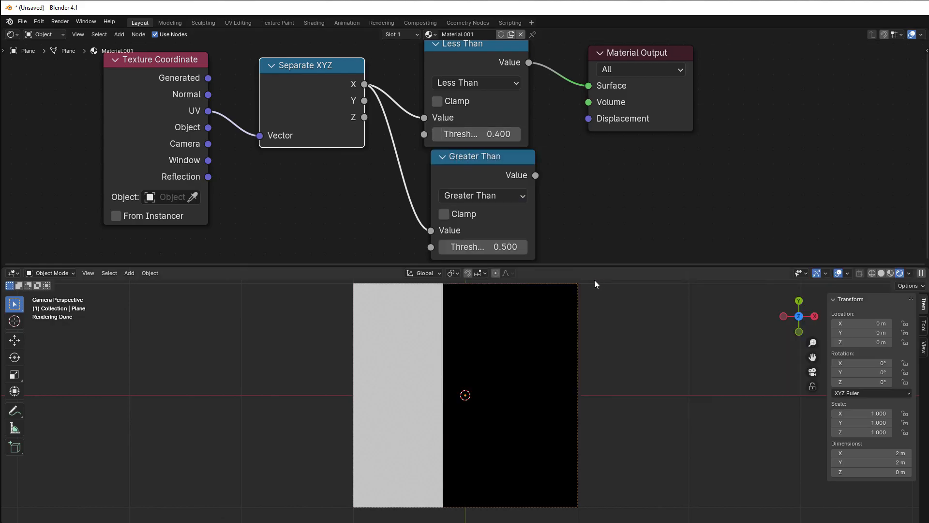
{"action": "left_click", "coordinate": [483, 246]}
{"action": "type", "text": "0.300"}
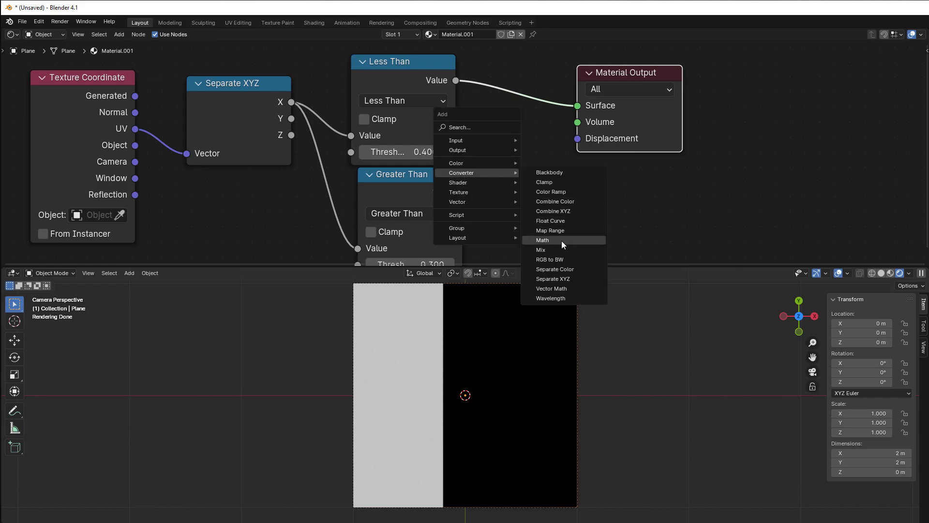
Add a Multiply Math node combining both comparisons into Surface
{"action": "left_click", "coordinate": [541, 240]}
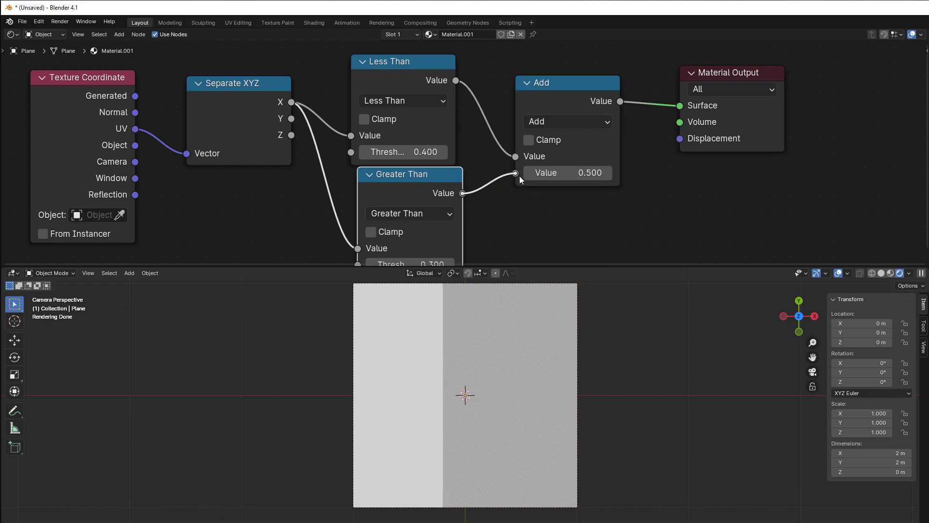
{"action": "left_click", "coordinate": [566, 122]}
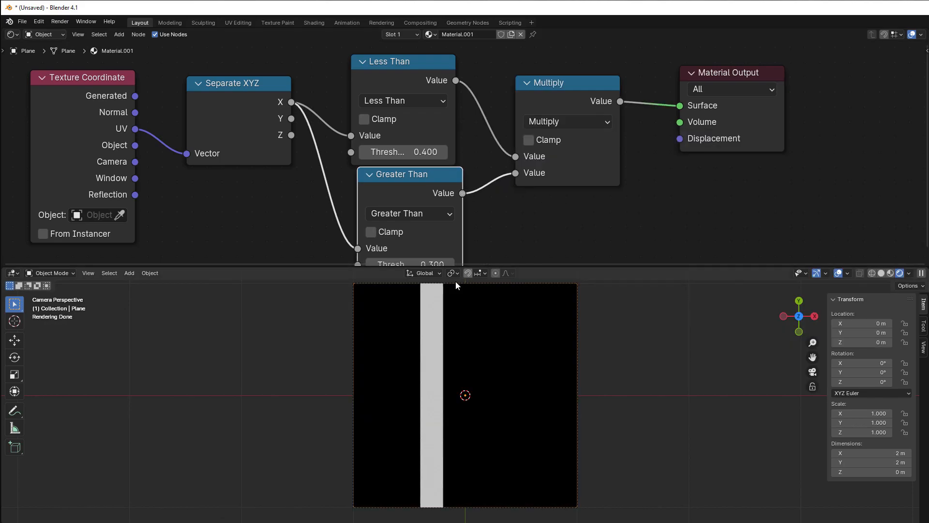
{"action": "mouse_move", "coordinate": [431, 333]}
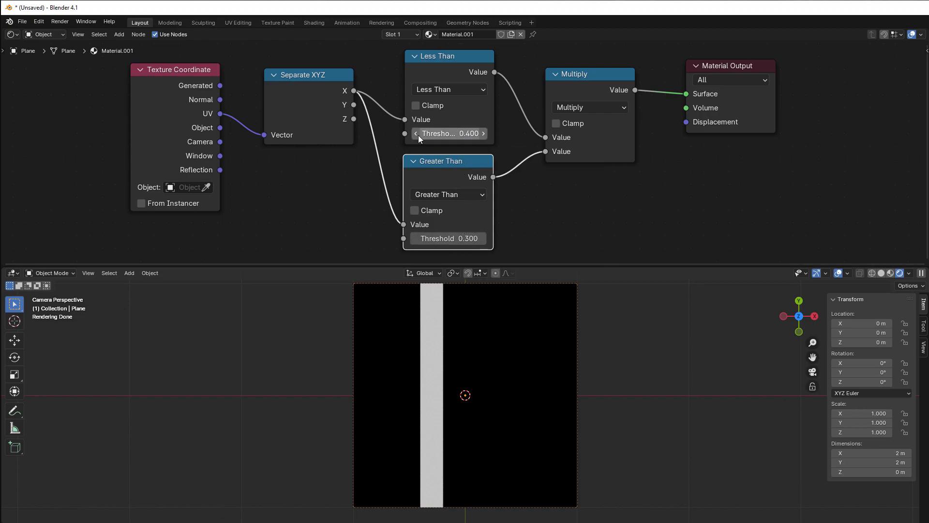
{"action": "mouse_move", "coordinate": [448, 238]}
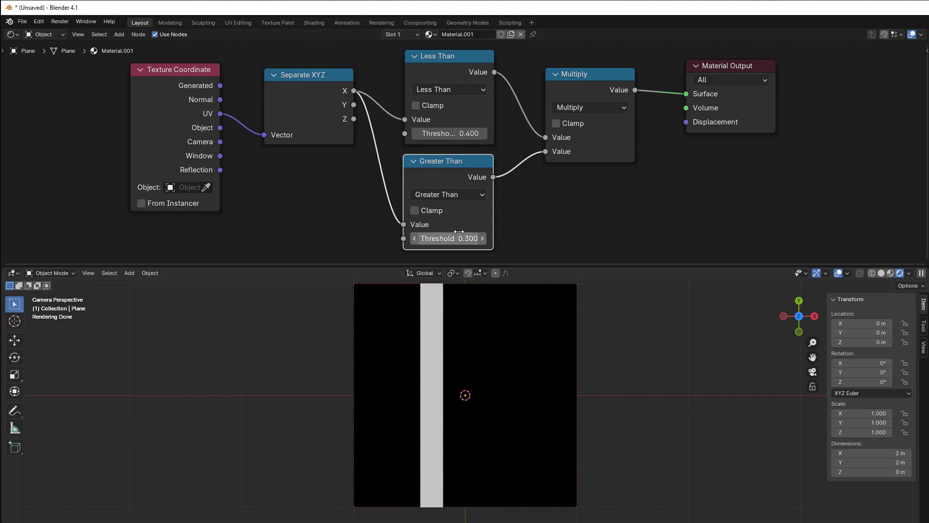
{"action": "mouse_move", "coordinate": [504, 187]}
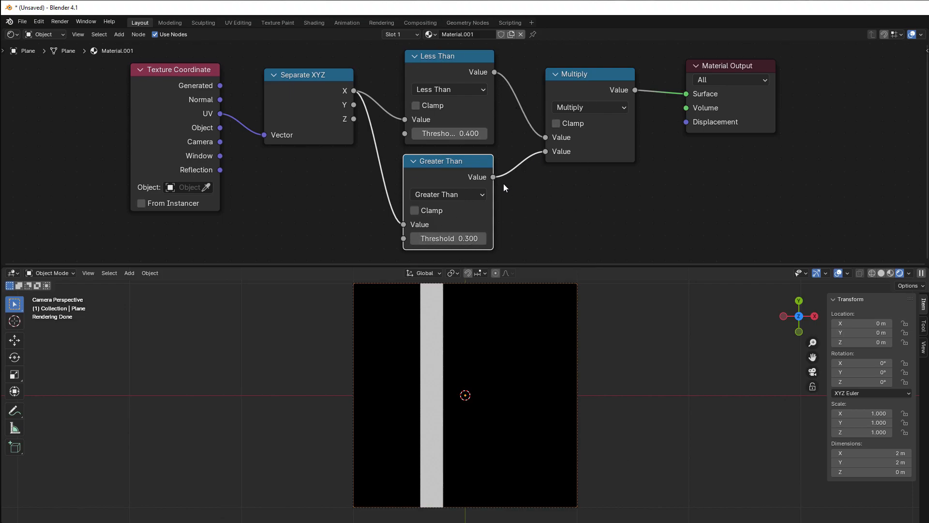
{"action": "mouse_move", "coordinate": [456, 377]}
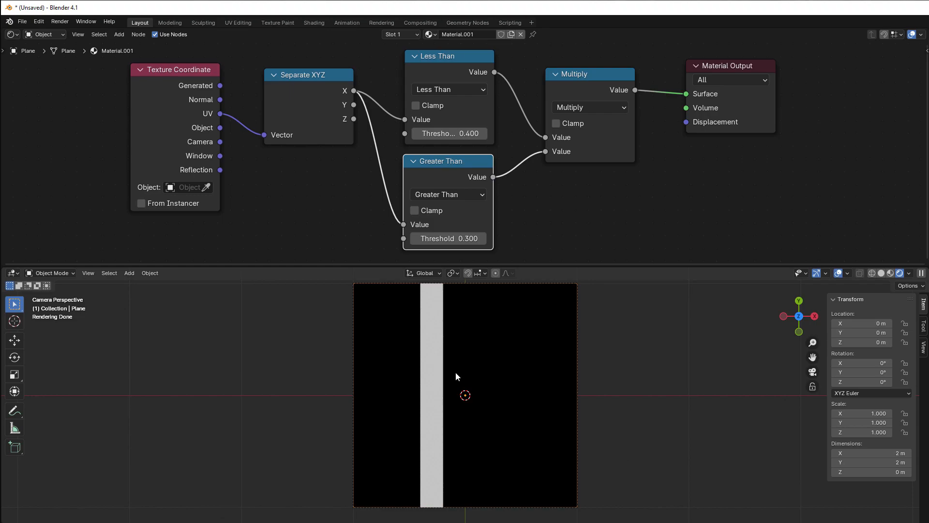
{"action": "mouse_move", "coordinate": [437, 175]}
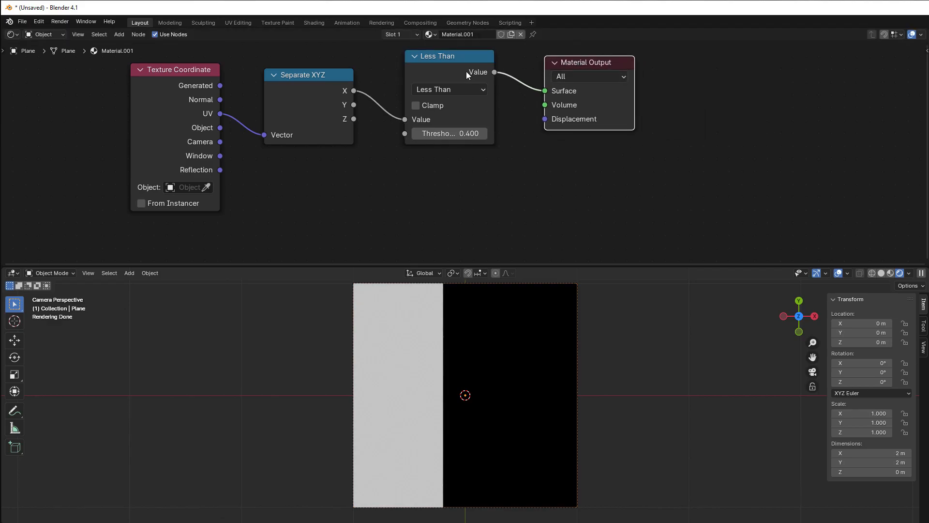
Switch the remaining Less Than node to Sign on X
{"action": "left_click", "coordinate": [448, 89]}
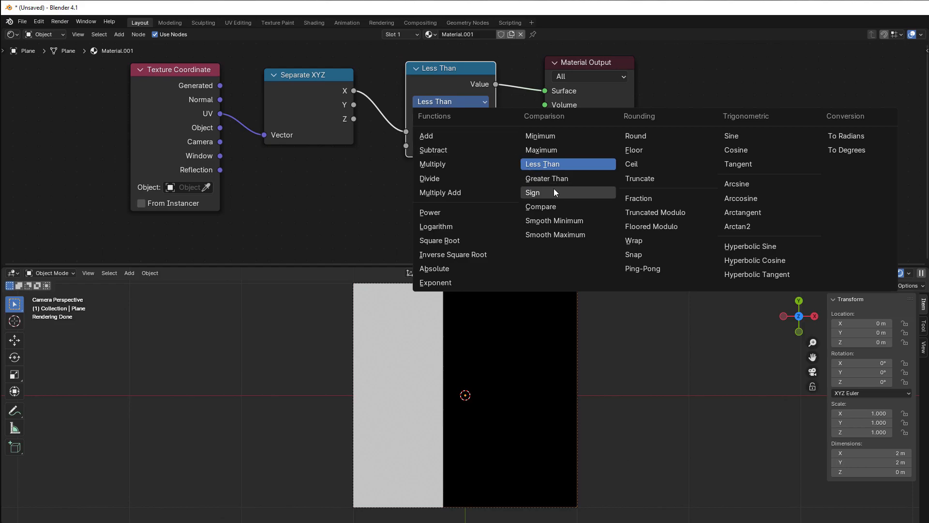
{"action": "left_click", "coordinate": [533, 193]}
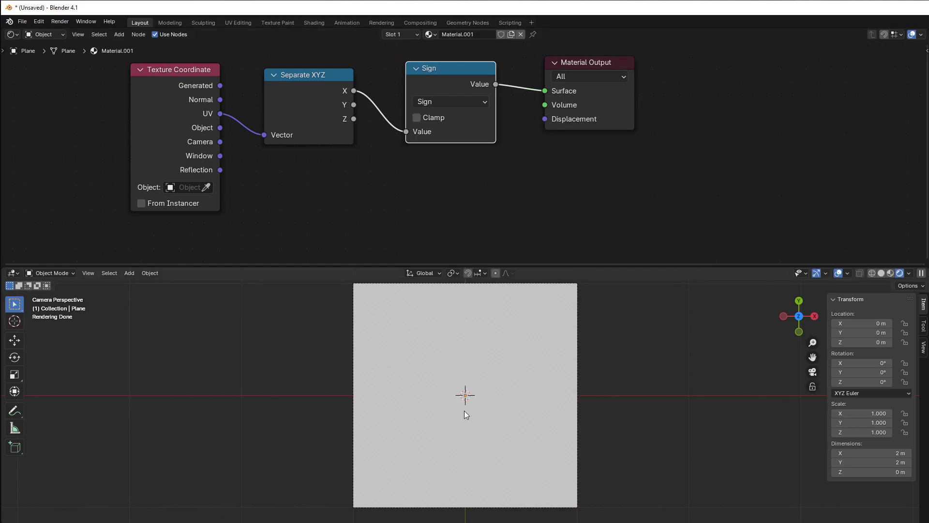
{"action": "mouse_move", "coordinate": [437, 271]}
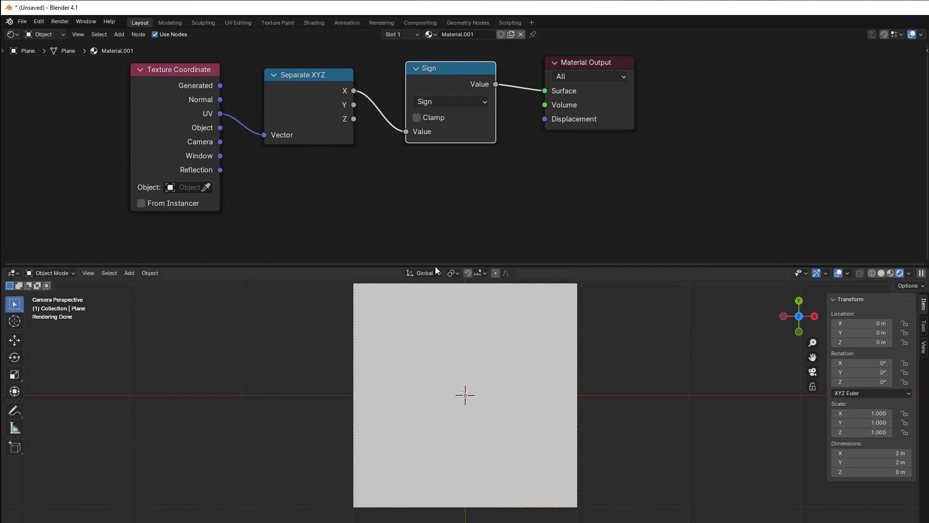
{"action": "mouse_move", "coordinate": [449, 122]}
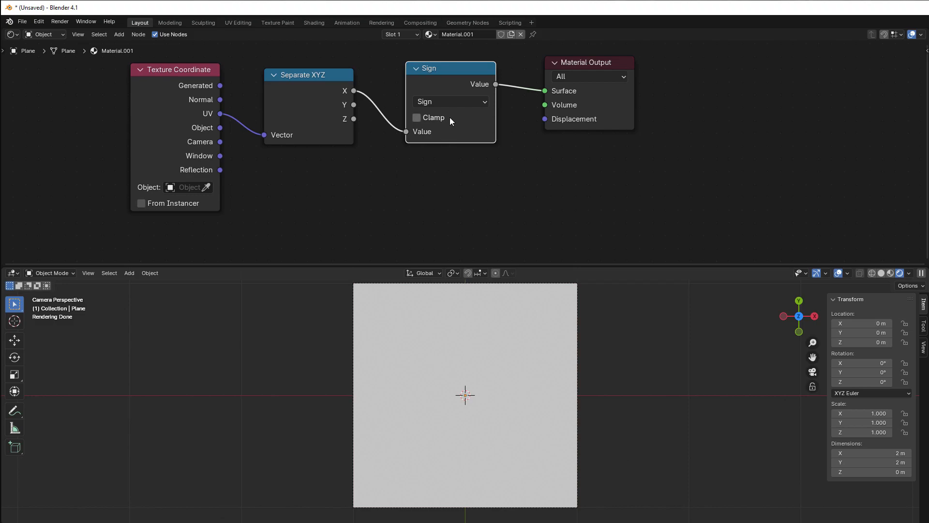
{"action": "mouse_move", "coordinate": [461, 150]}
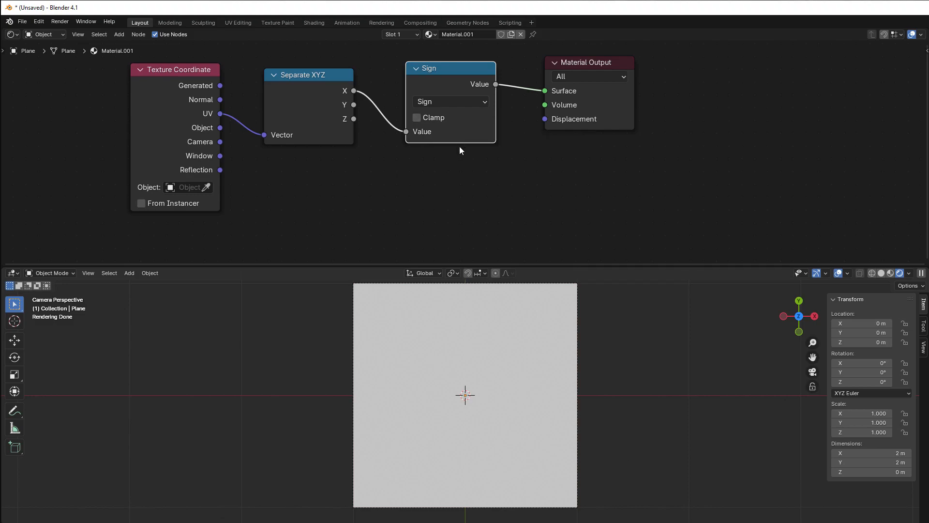
{"action": "mouse_move", "coordinate": [462, 153]}
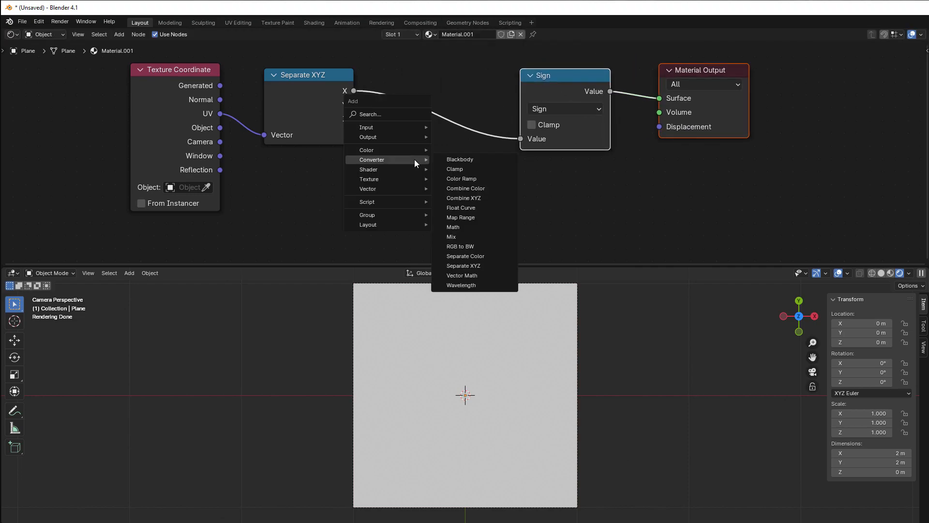
Insert a Subtract Math node (0.5 minus X) between X and Sign
{"action": "left_click", "coordinate": [453, 227]}
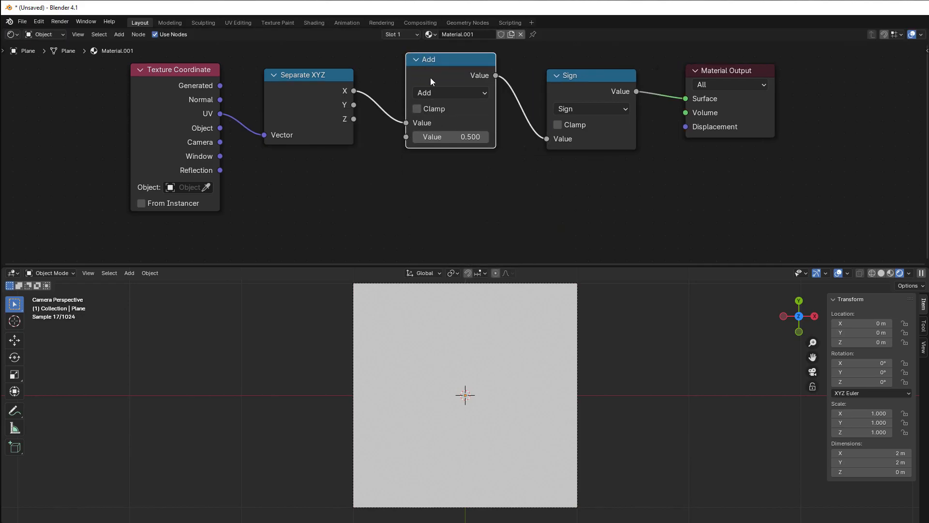
{"action": "left_click", "coordinate": [450, 93]}
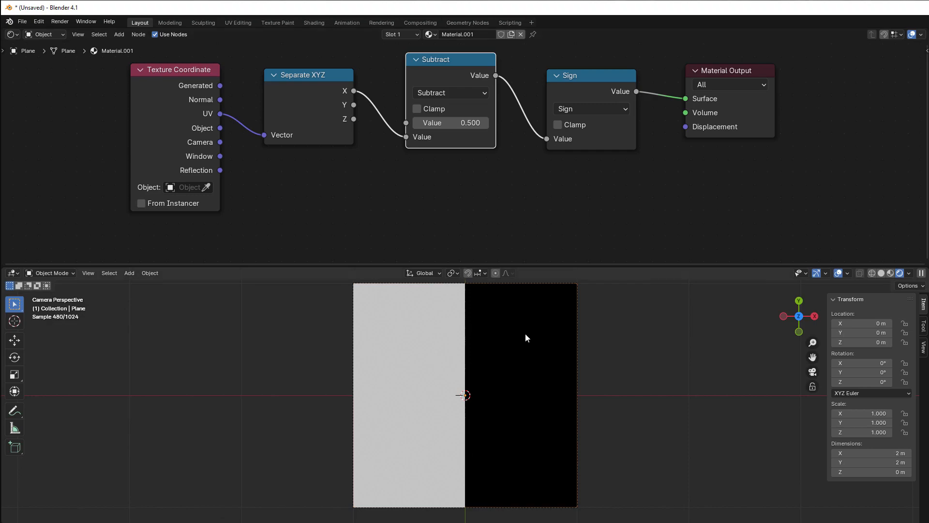
{"action": "mouse_move", "coordinate": [407, 395]}
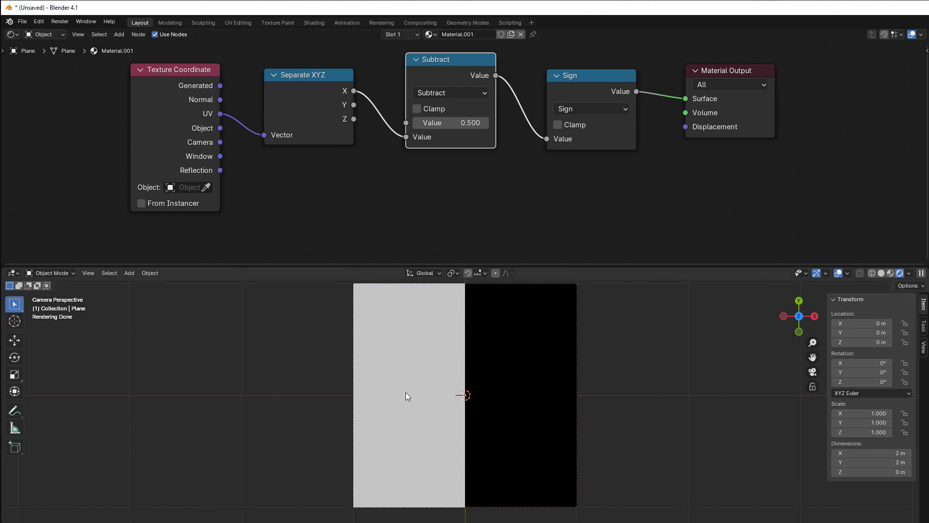
{"action": "mouse_move", "coordinate": [495, 146]}
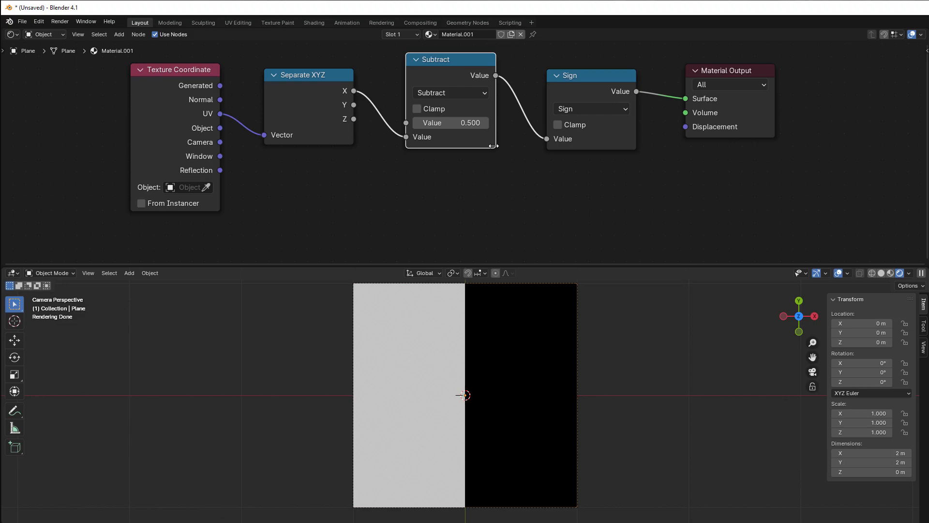
{"action": "mouse_move", "coordinate": [538, 159]}
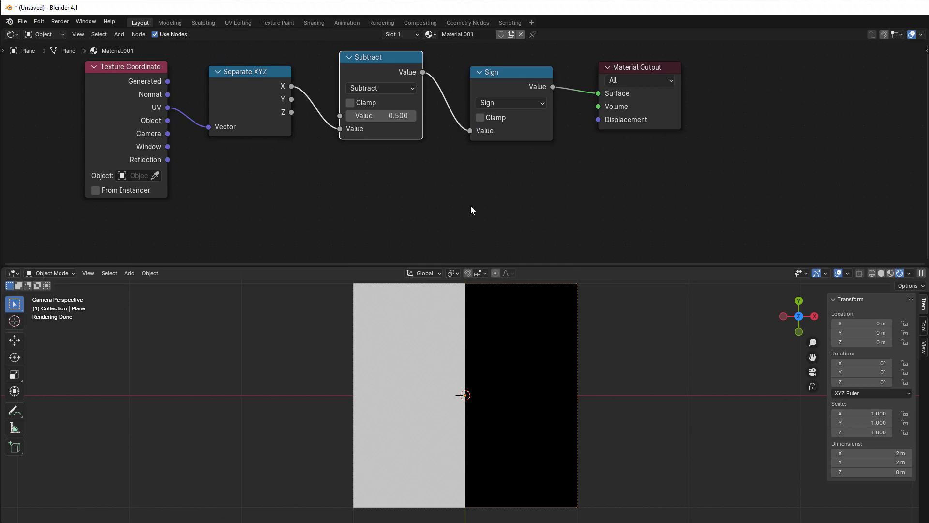
{"action": "mouse_move", "coordinate": [284, 86]}
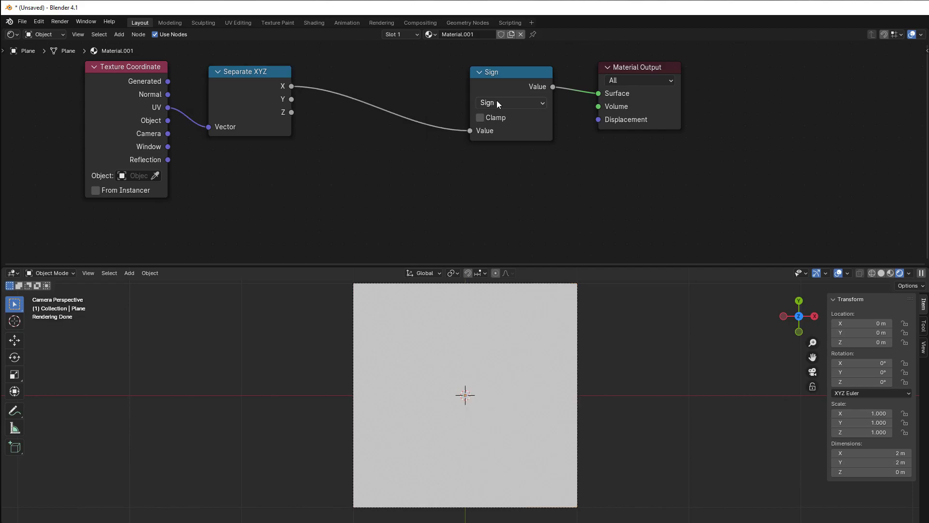
Change the node to Compare with value 0.1 and nudge Separate XYZ lower
{"action": "left_click", "coordinate": [511, 103]}
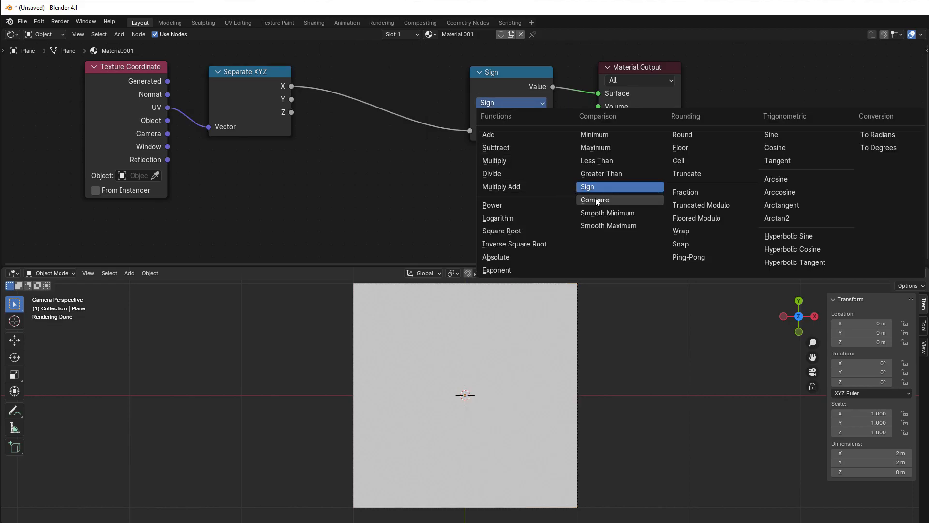
{"action": "left_click", "coordinate": [594, 200]}
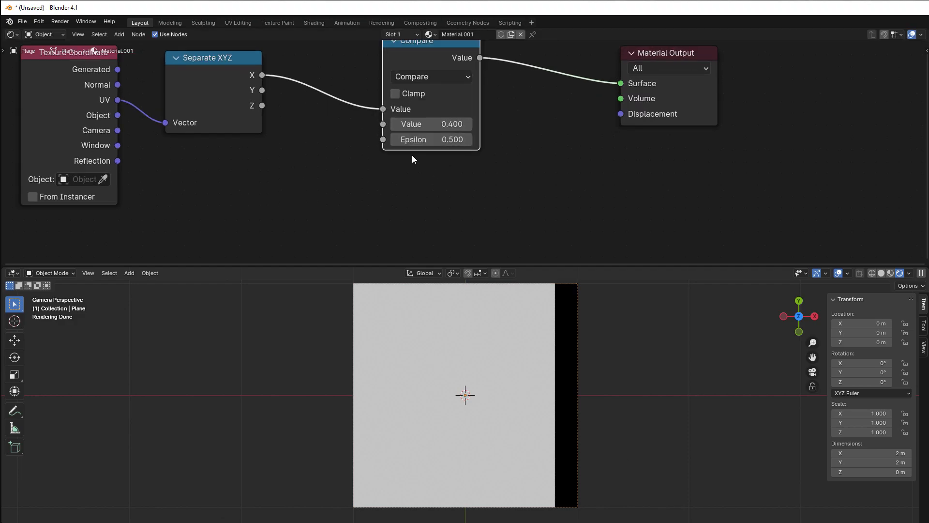
{"action": "left_click", "coordinate": [431, 124]}
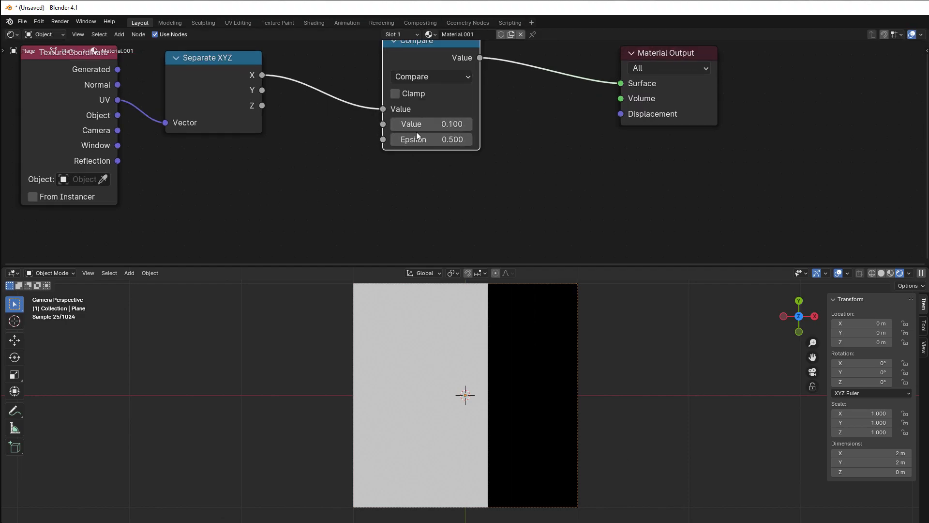
{"action": "left_click_drag", "start_coordinate": [210, 57], "coordinate": [221, 71]}
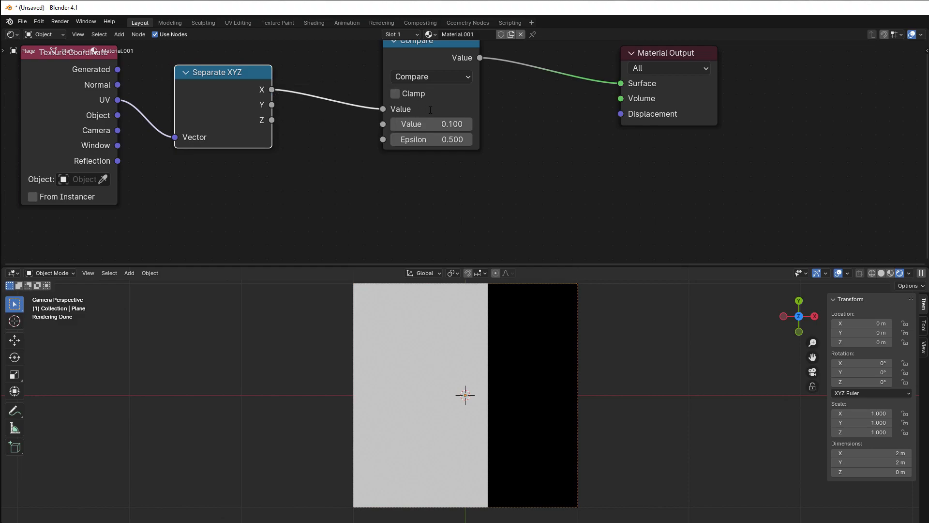
{"action": "mouse_move", "coordinate": [402, 113]}
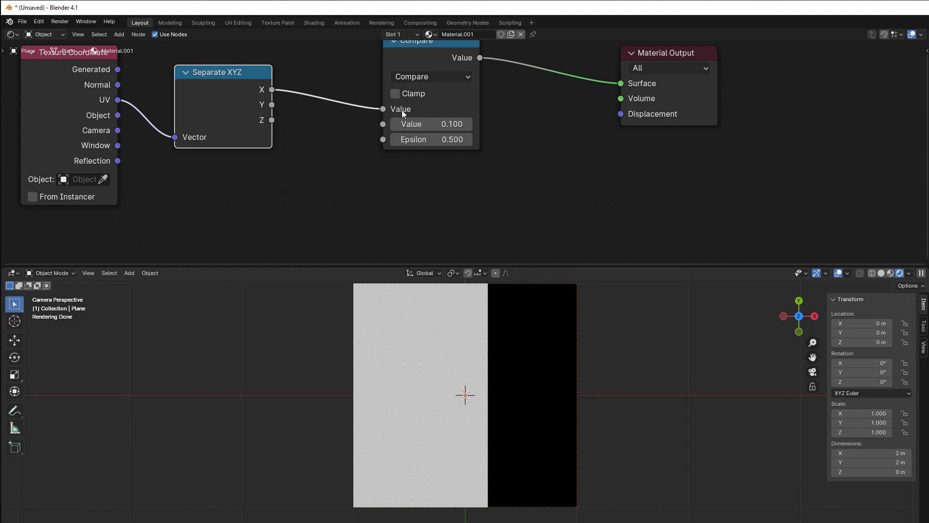